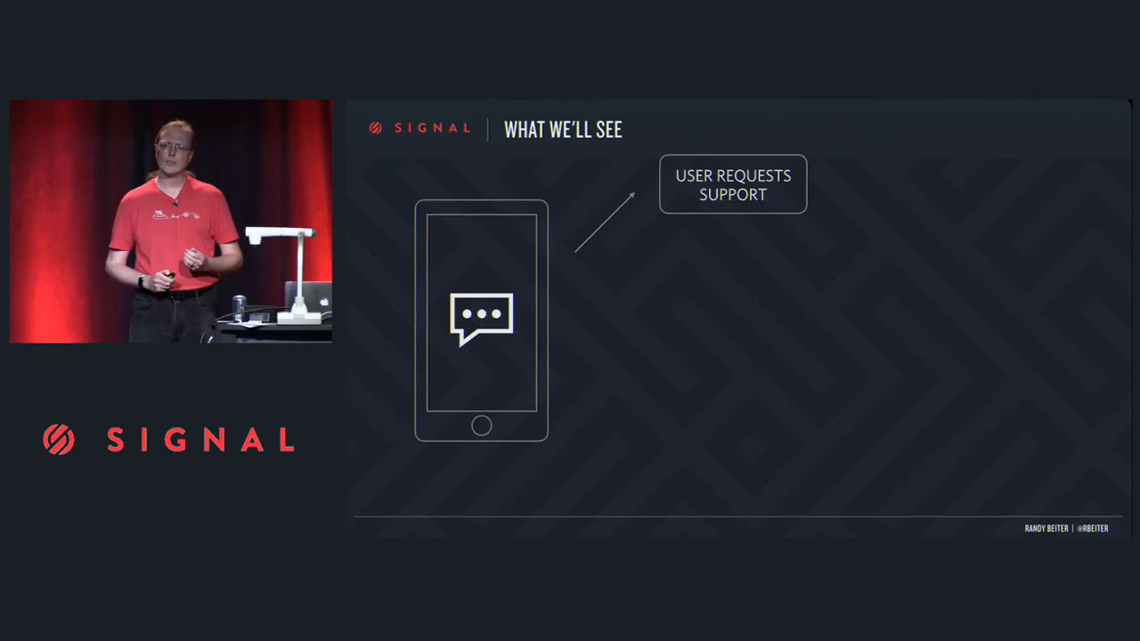
Step: Reveal the User Requests Support and Backend Setup steps on the What We'll See slide
key("Right")
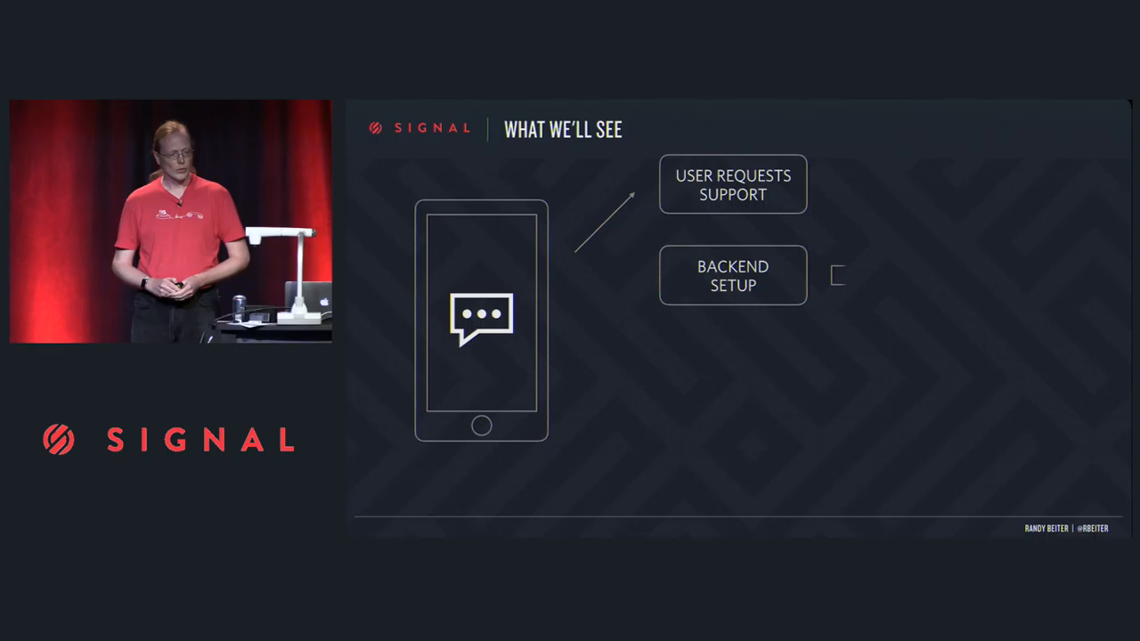
key("Right")
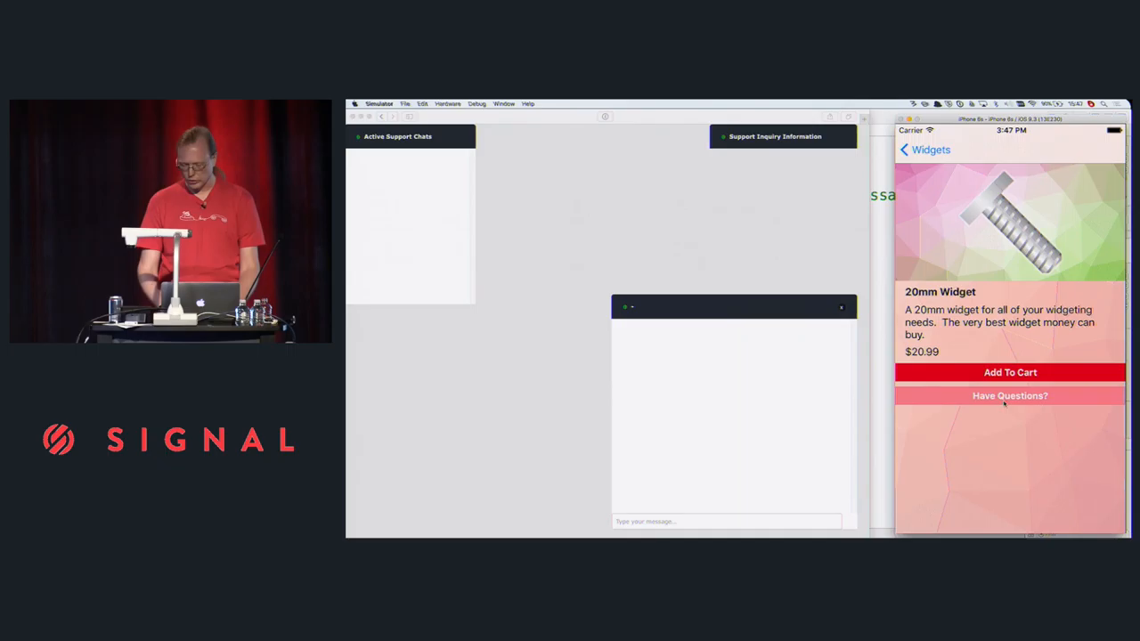
Step: Request support about the 20mm Widget with Have Questions? beside the empty dashboard
left_click(1010, 395)
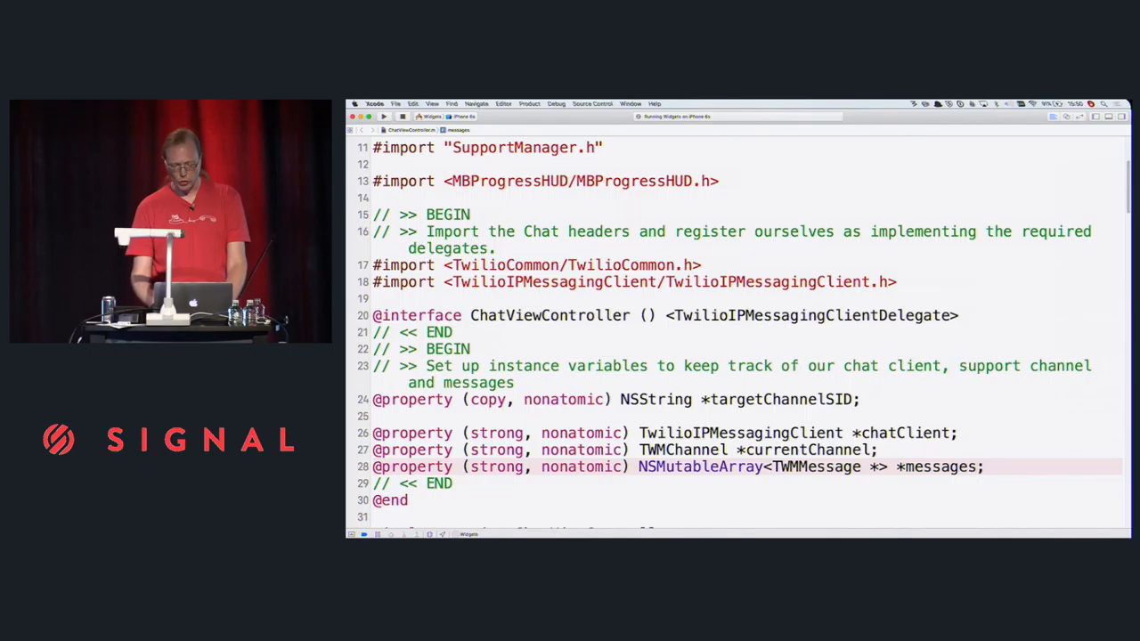
Step: Scroll through the Twilio imports, client delegate conformance and chatClient, currentChannel, messages properties
scroll("down", 3)
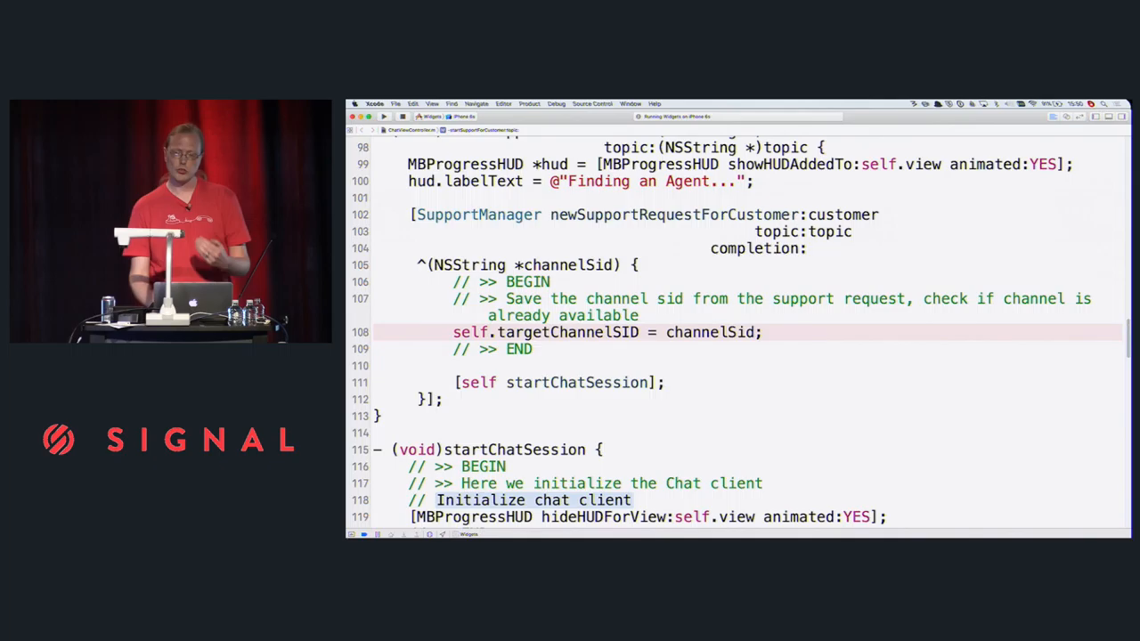
Step: Scroll from startSupportForCustomer's targetChannelSID assignment to the chat client initialization
scroll("down", 3)
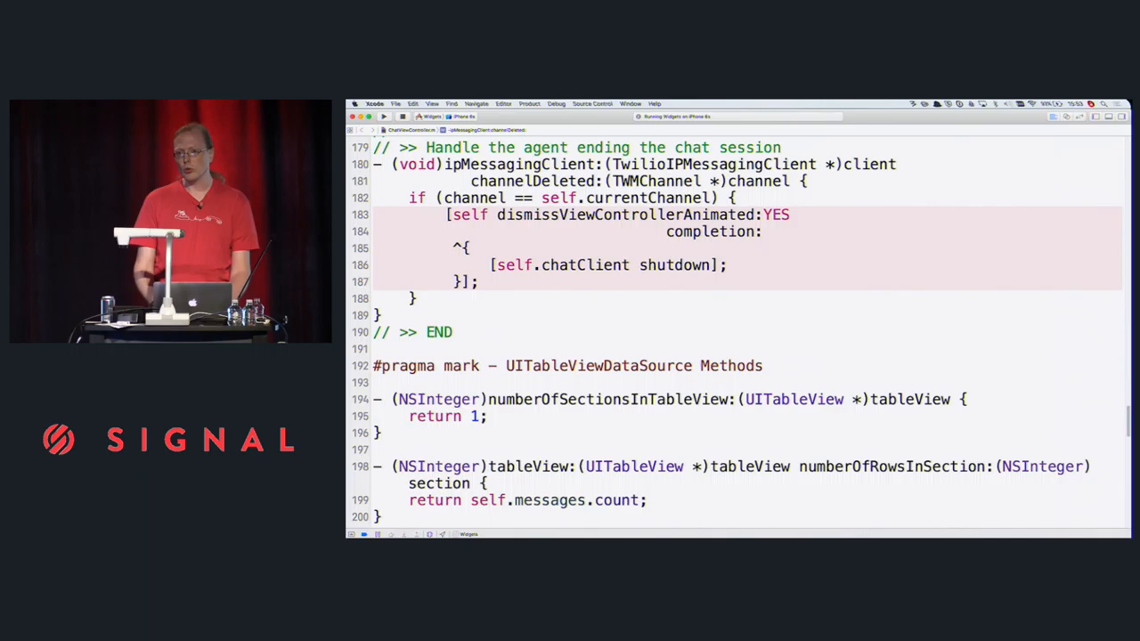
Step: Scroll down to didPressRightButton: and its message-sending code
scroll("down", 3)
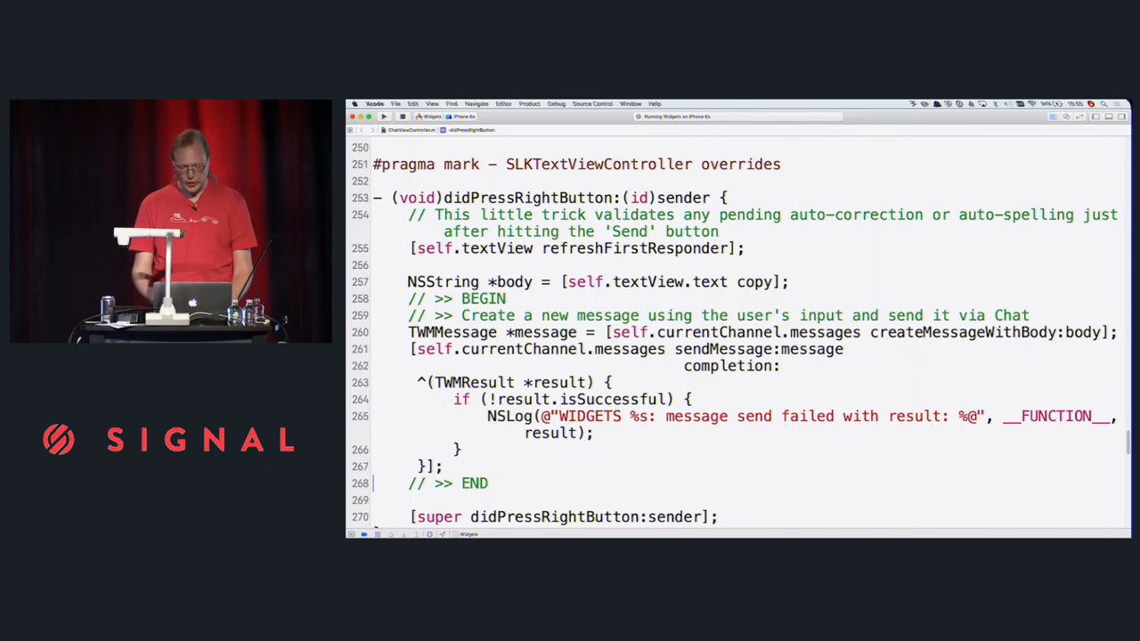
Step: Review createMessageWithBody and sendMessage:completion: in the didPressRightButton: send handler
scroll("down", 3)
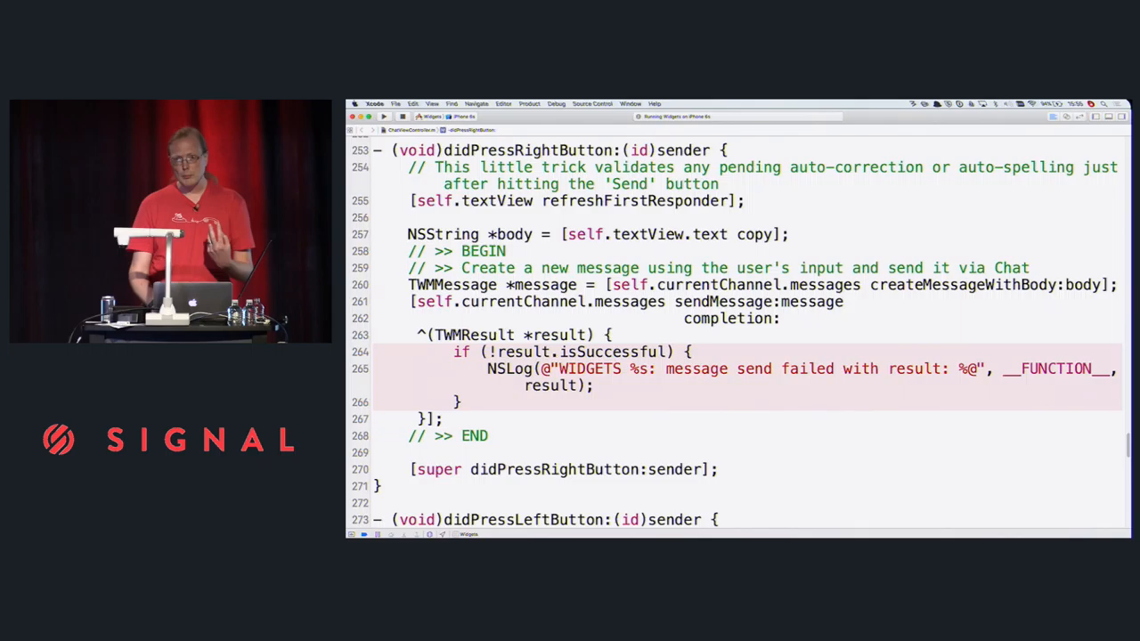
scroll("down", 3)
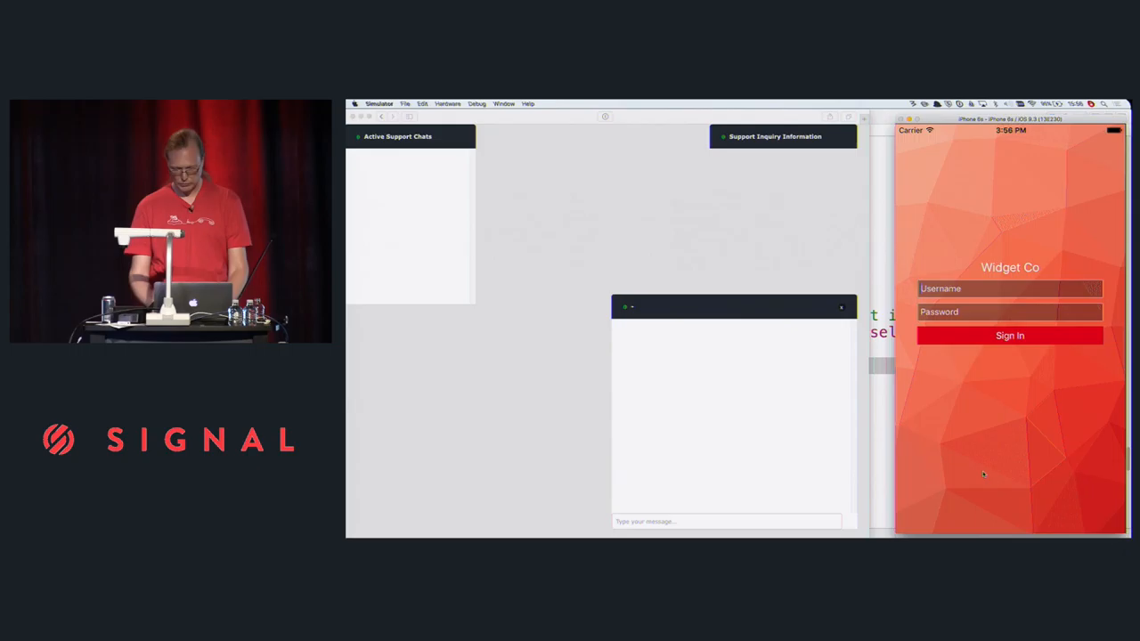
Step: Sign in to the Widget Co app from its login screen
left_click(1010, 335)
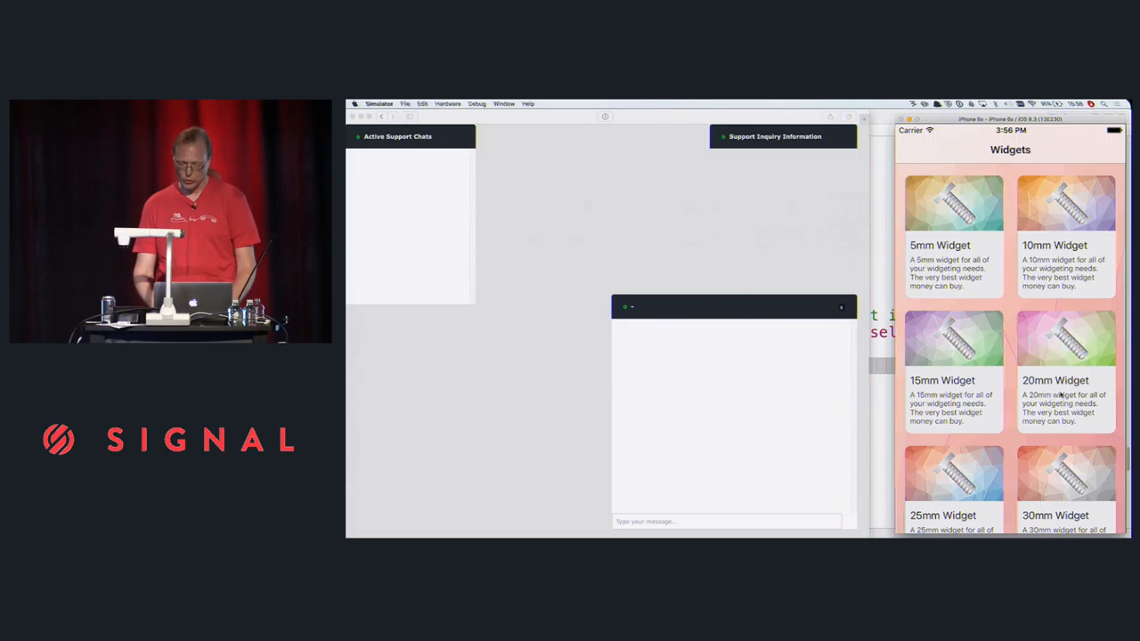
Step: Open the 20mm Widget details and start a support chat about it
left_click(1065, 356)
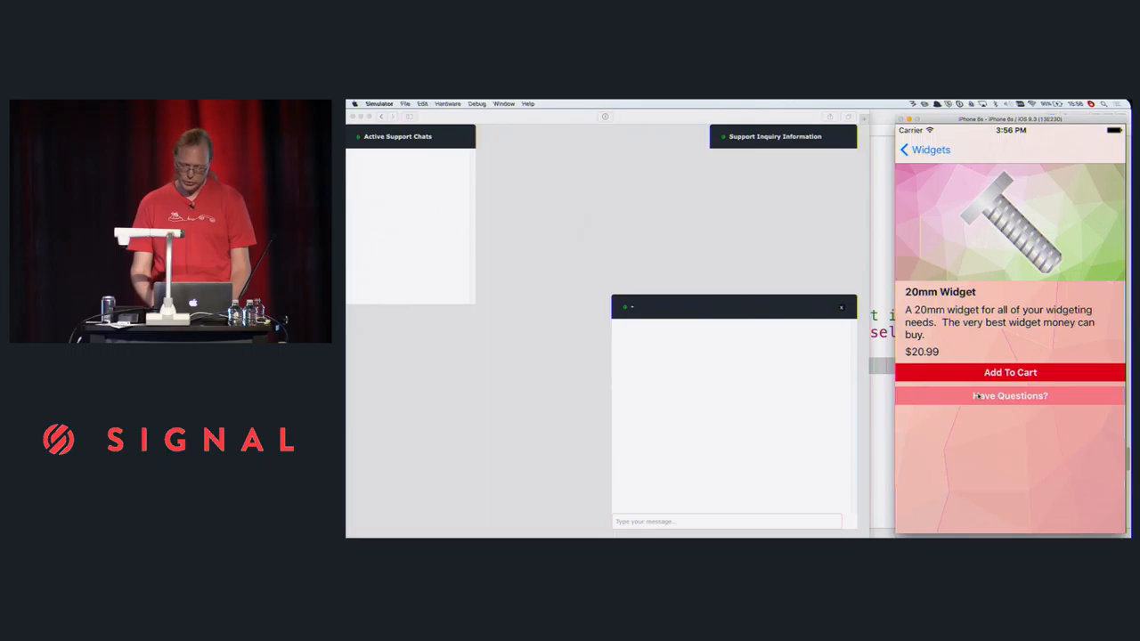
left_click(1010, 396)
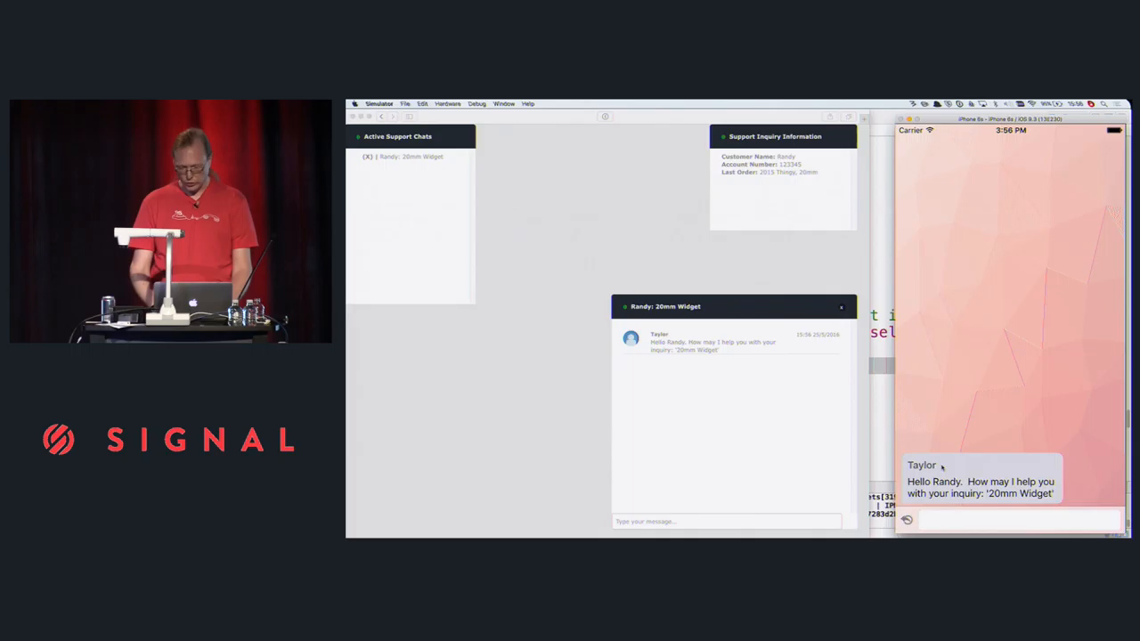
Step: Send 'Hi! Is this the replacement part that I need for my Thng' to support
type("Hi!")
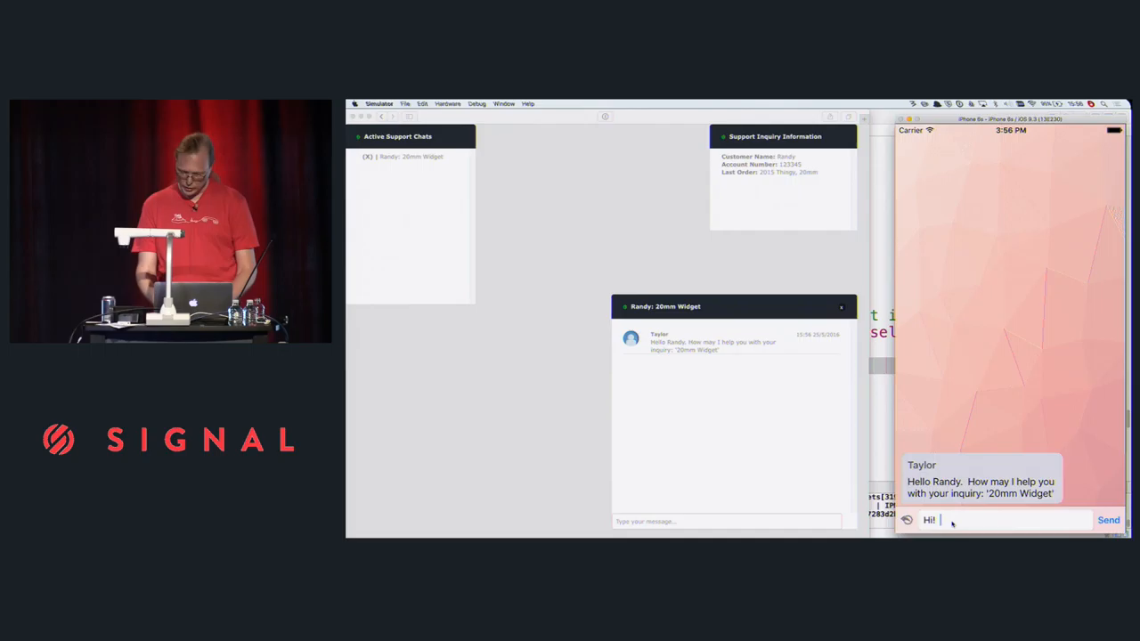
type("Is this the replacement part")
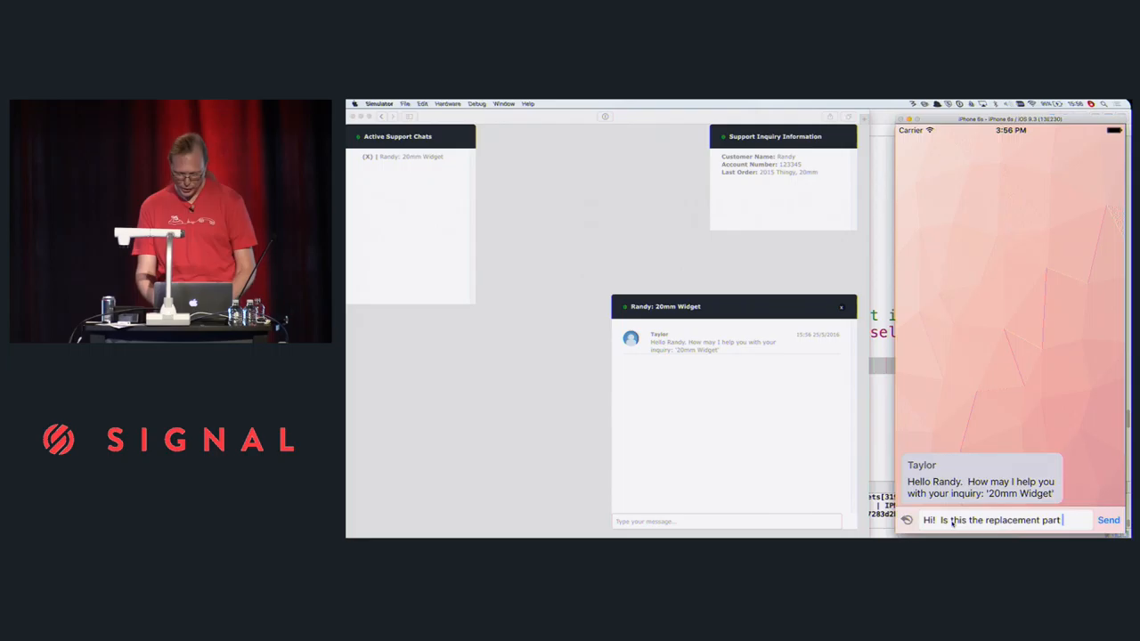
type("that I need for my Thng")
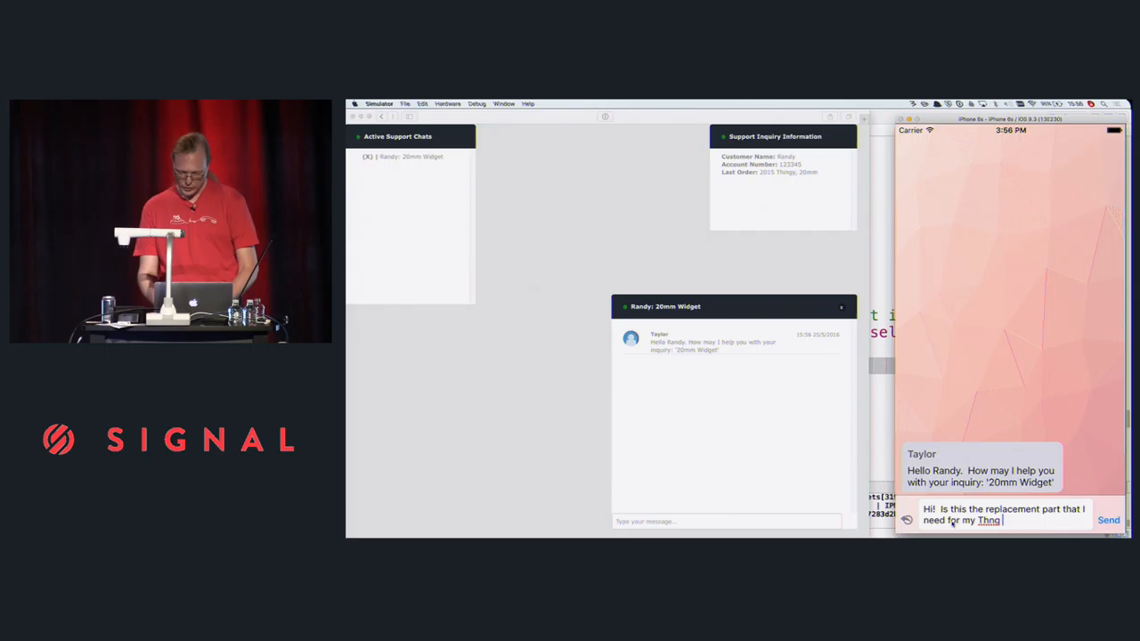
left_click(1108, 520)
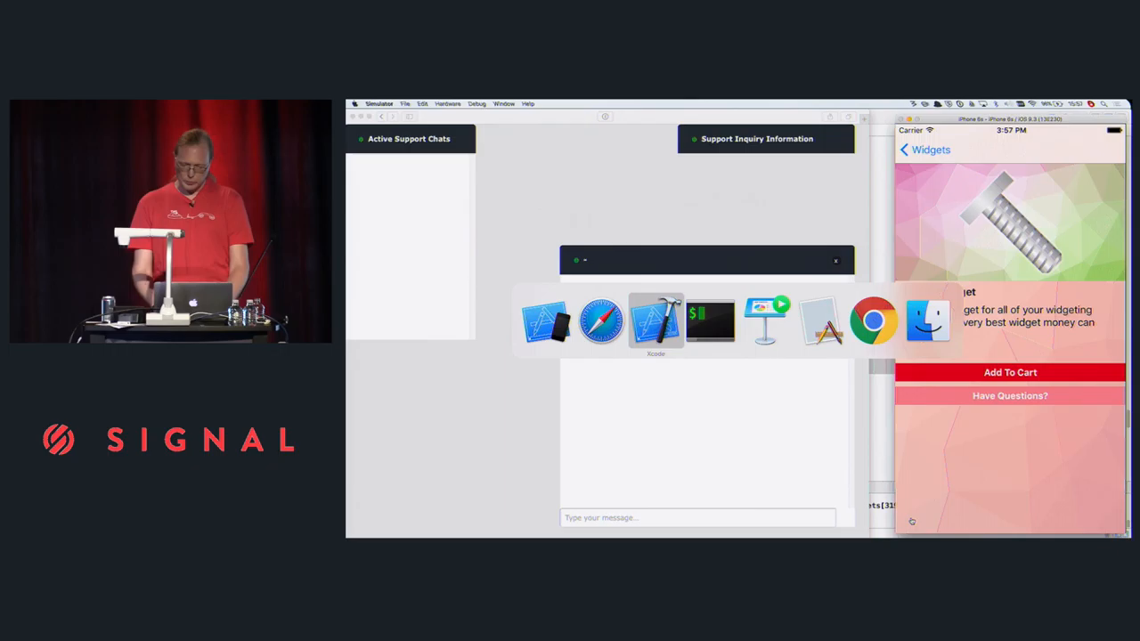
Step: Add [self.currentChannel typing]; to textWillUpdate in ChatViewController.m
left_click(655, 320)
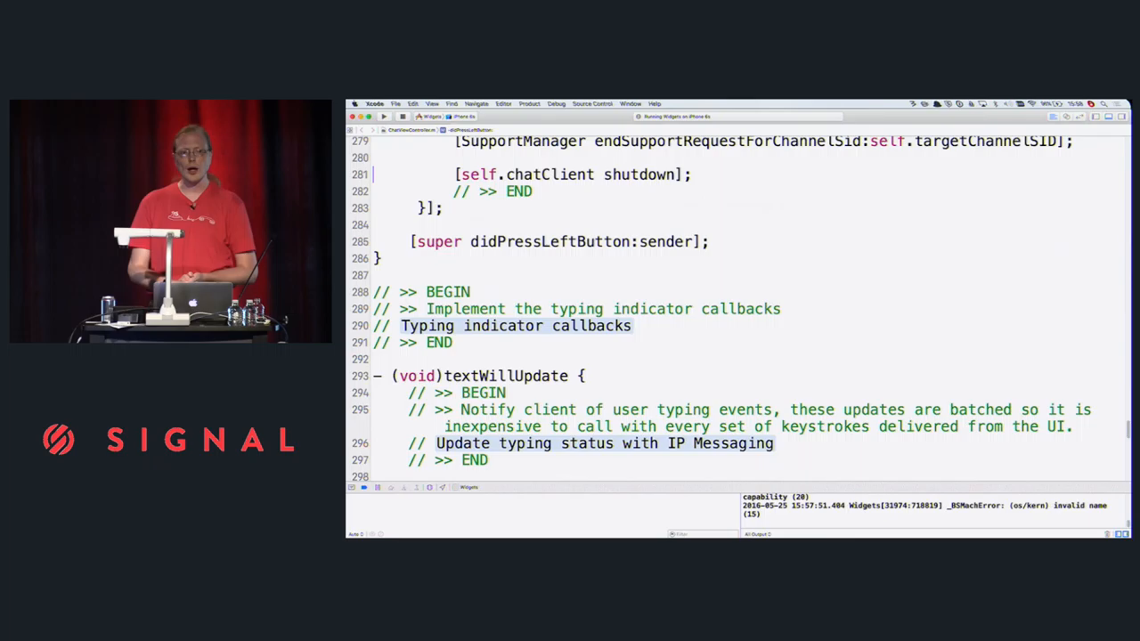
scroll("down", 3)
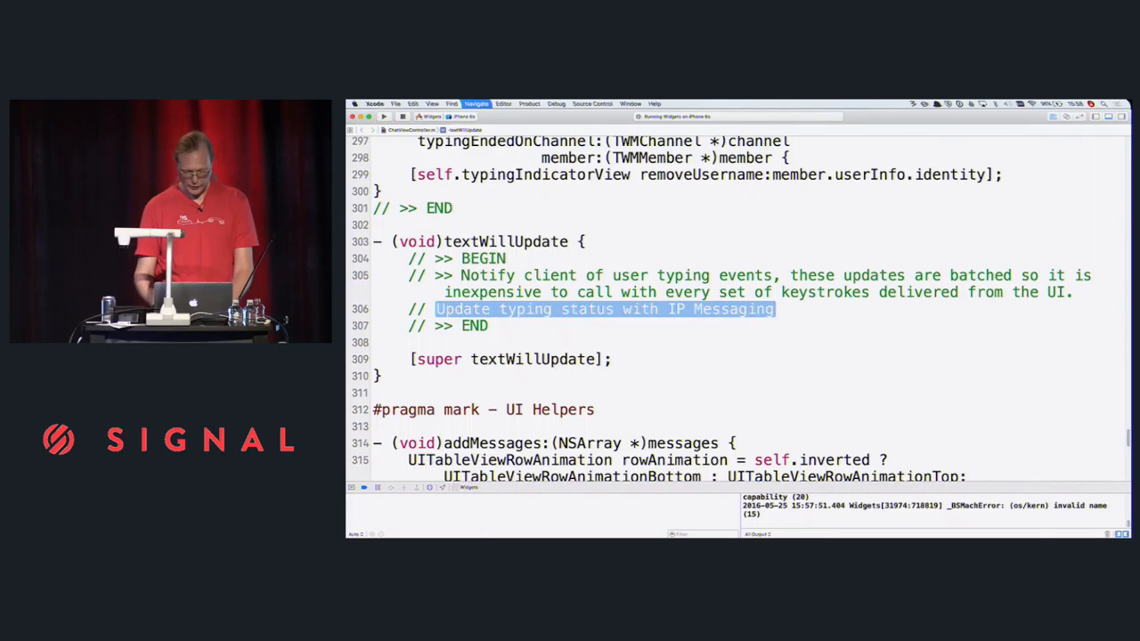
type("[self.currentChannel typing];")
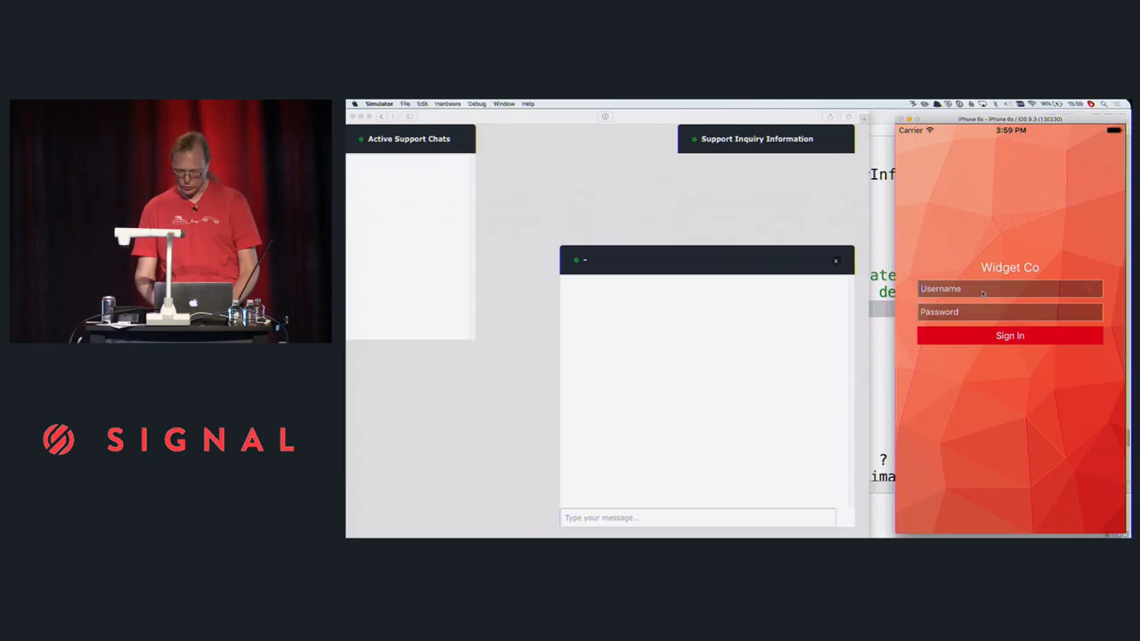
Step: Select the Username field on the Widget Co sign-in screen to begin logging in
left_click(1010, 335)
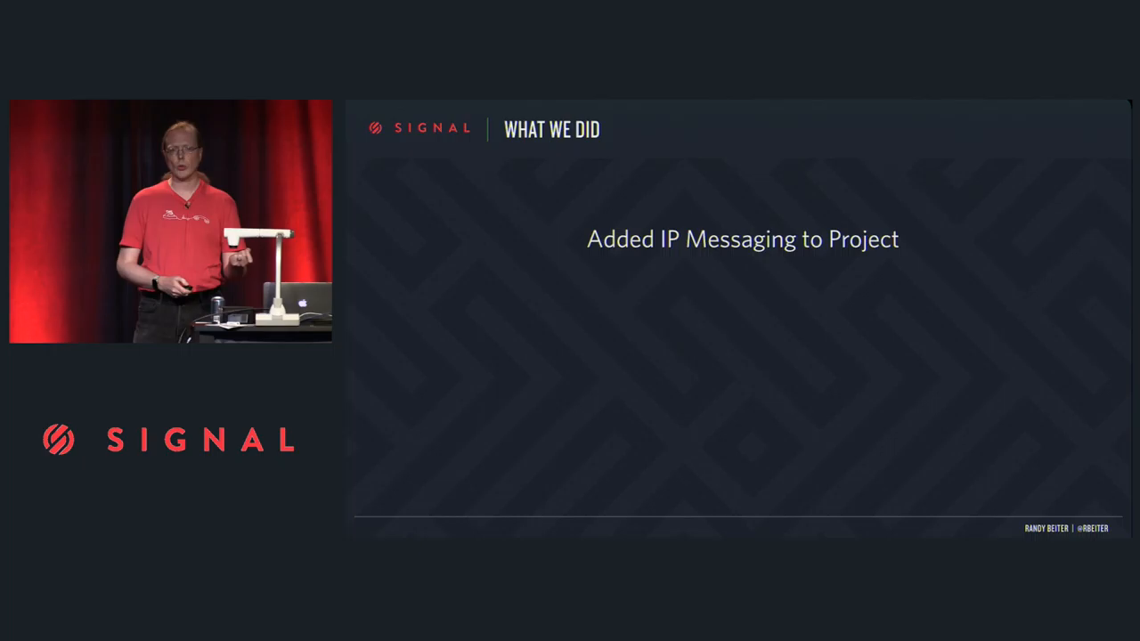
Step: Advance the What We Did slide to reveal 'Initialized the Client'
key("Right")
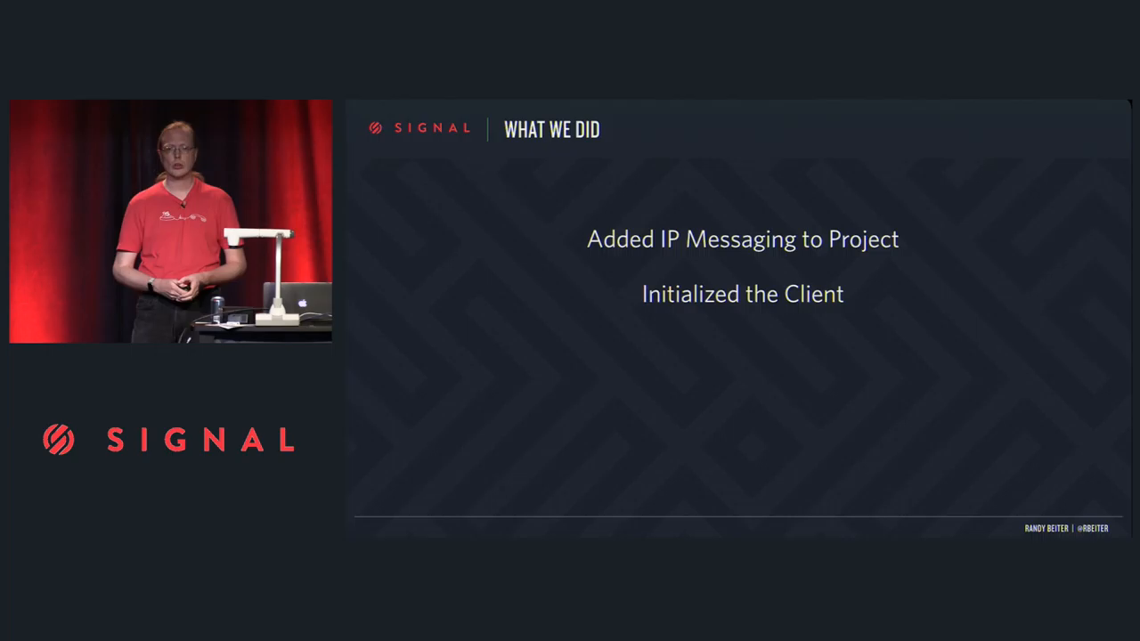